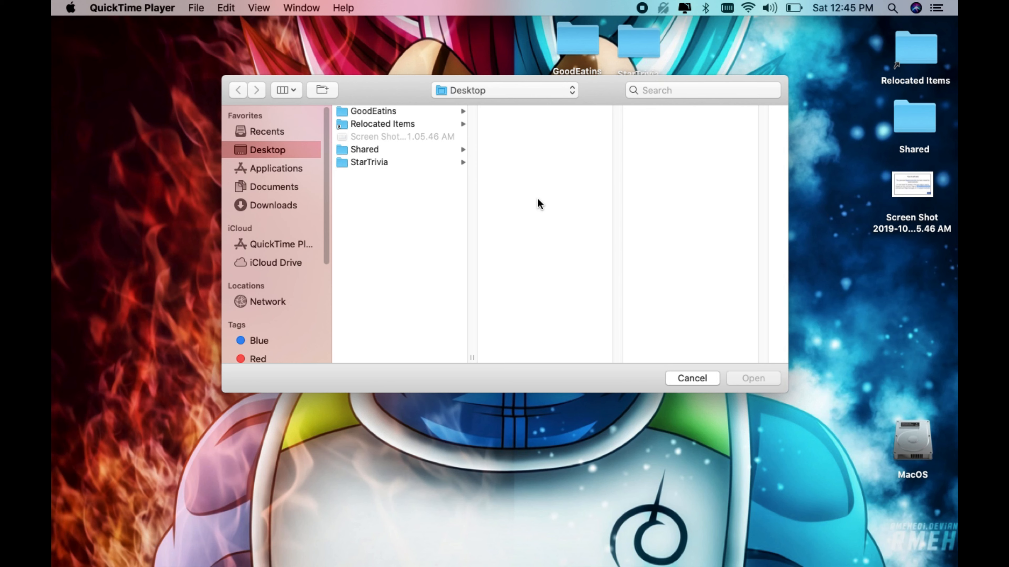
mouse_move(663, 374)
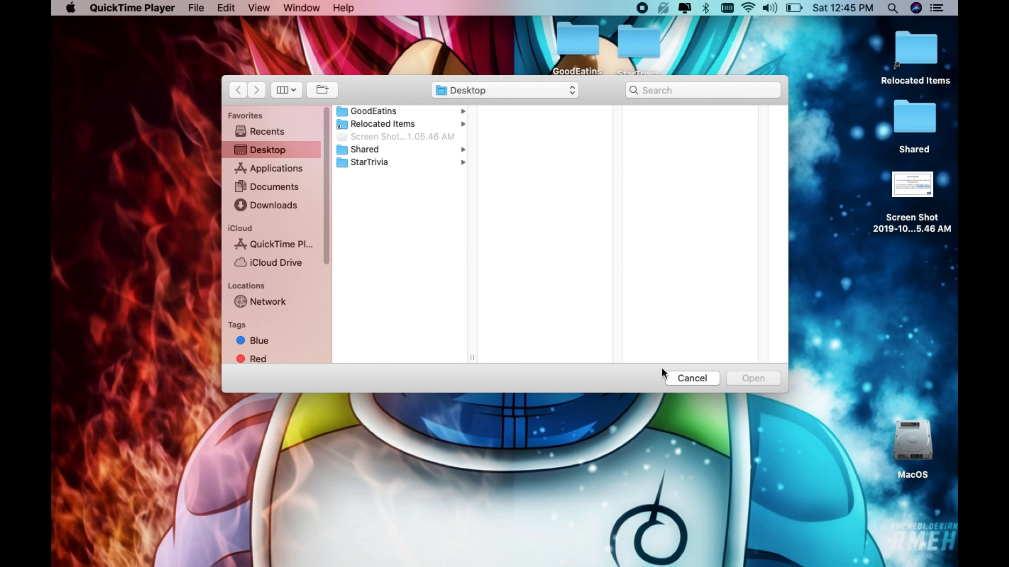
- Cancel QuickTime Player's open-file dialog, leaving the desktop visible
left_click(692, 378)
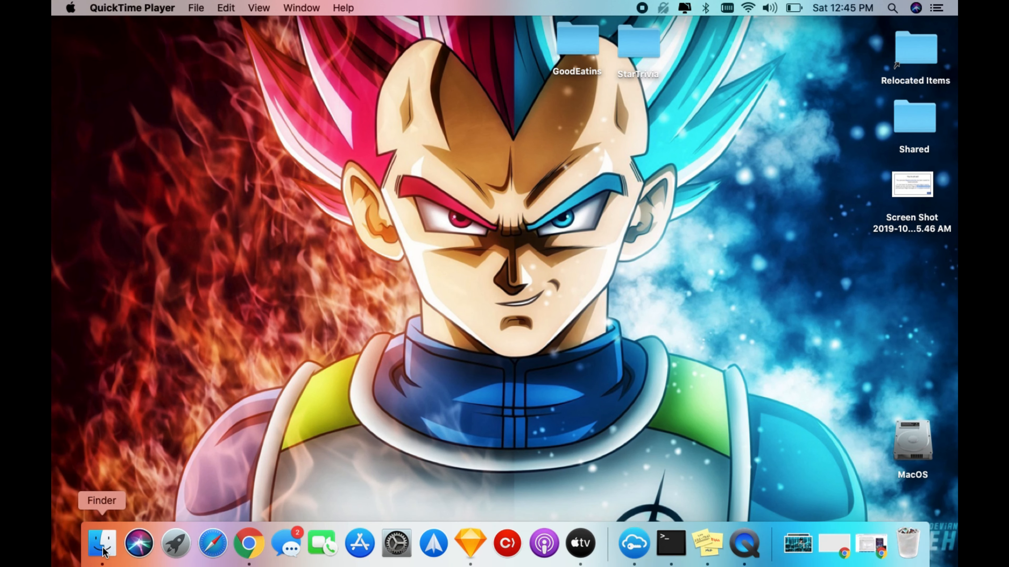
- Bring up a Finder window from the Dock and select the connected iPhone under Locations
left_click(100, 546)
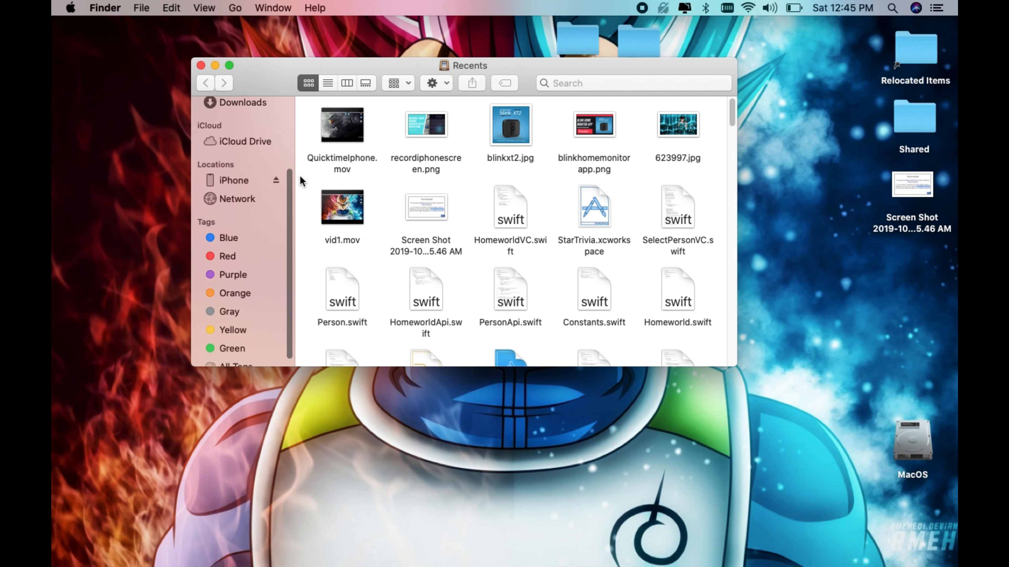
mouse_move(218, 172)
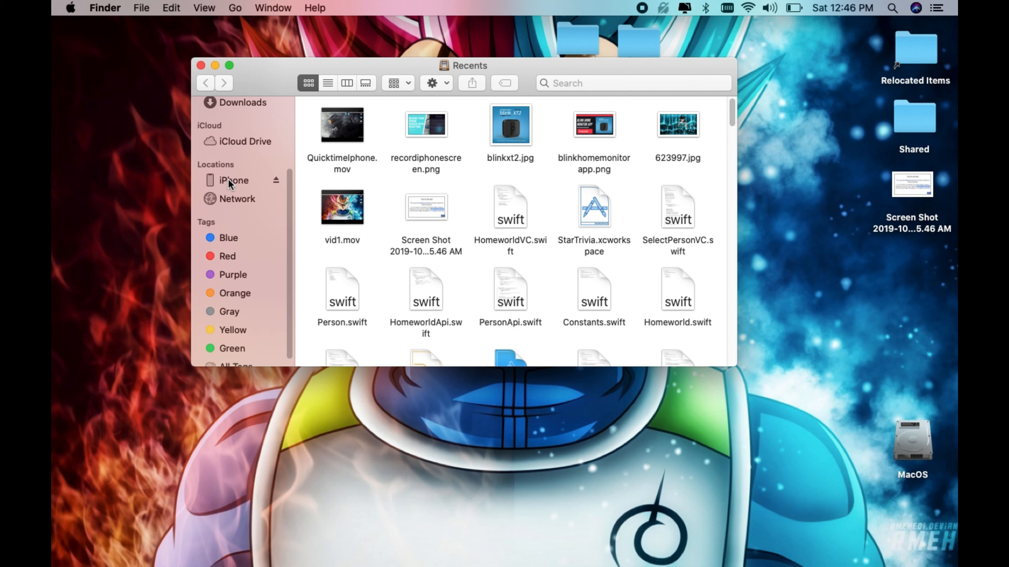
left_click(234, 180)
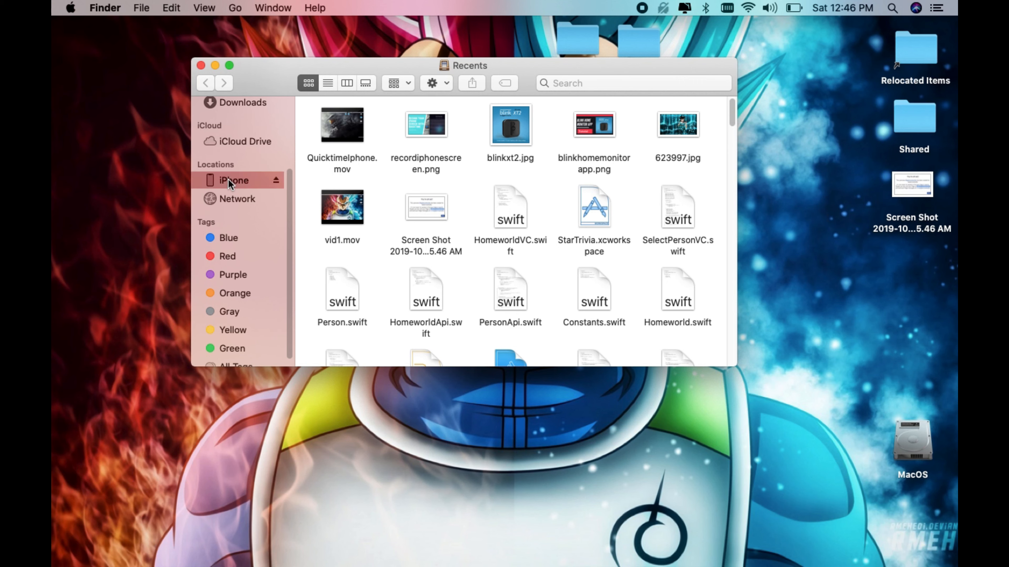
- On the iPhone's General page, set backups to save all iPhone data to this Mac
left_click(233, 180)
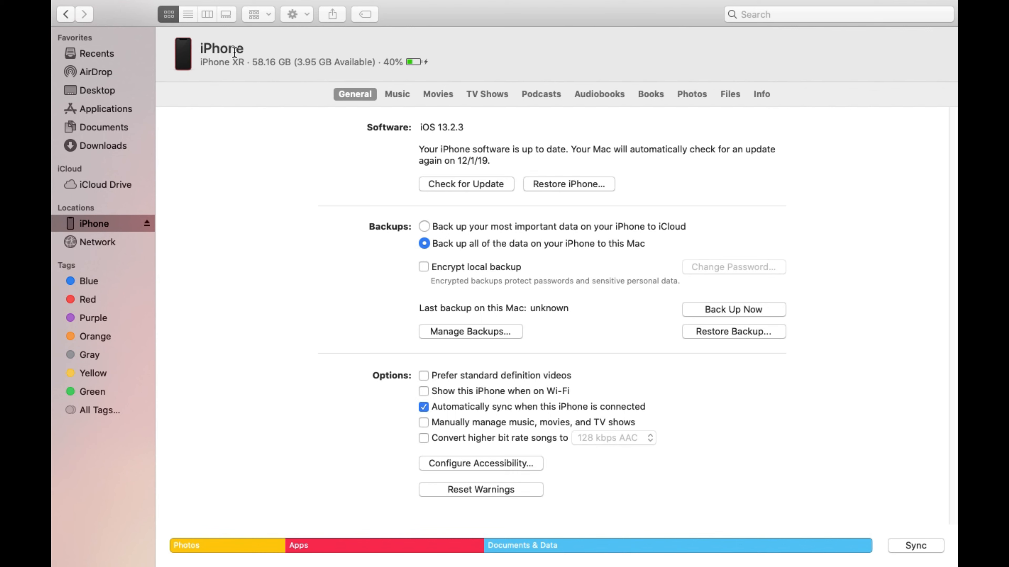
mouse_move(319, 201)
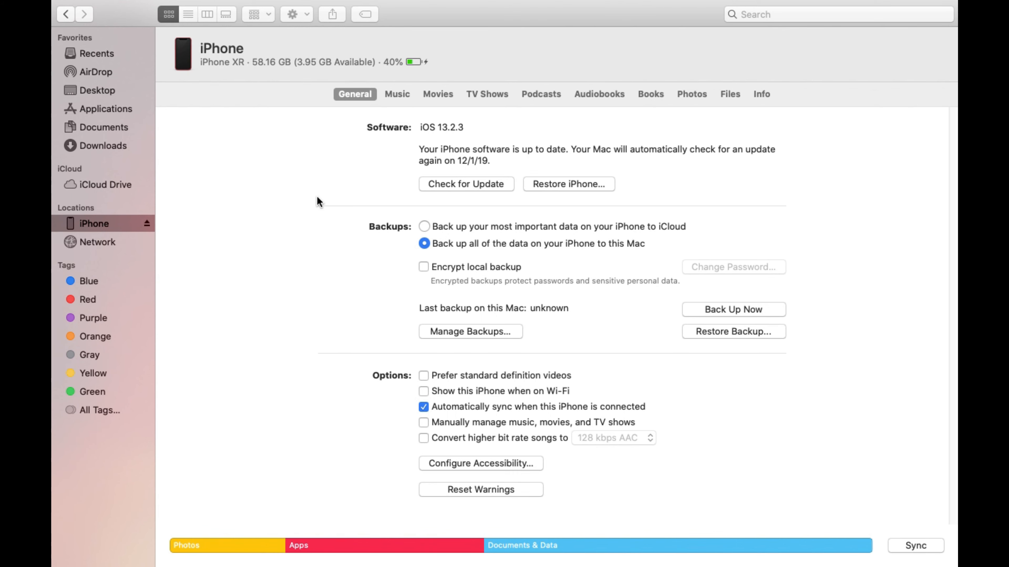
mouse_move(423, 247)
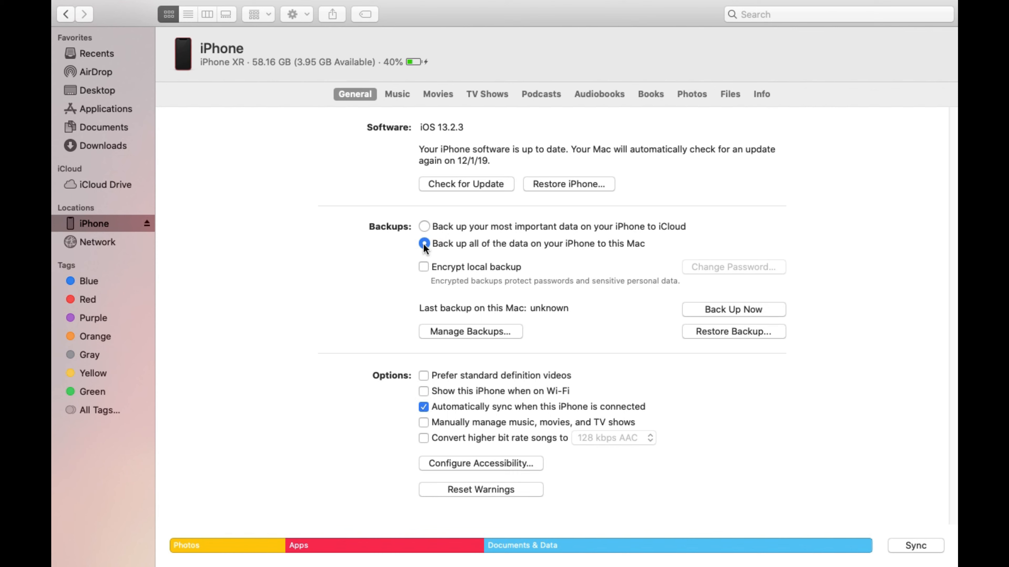
left_click(424, 227)
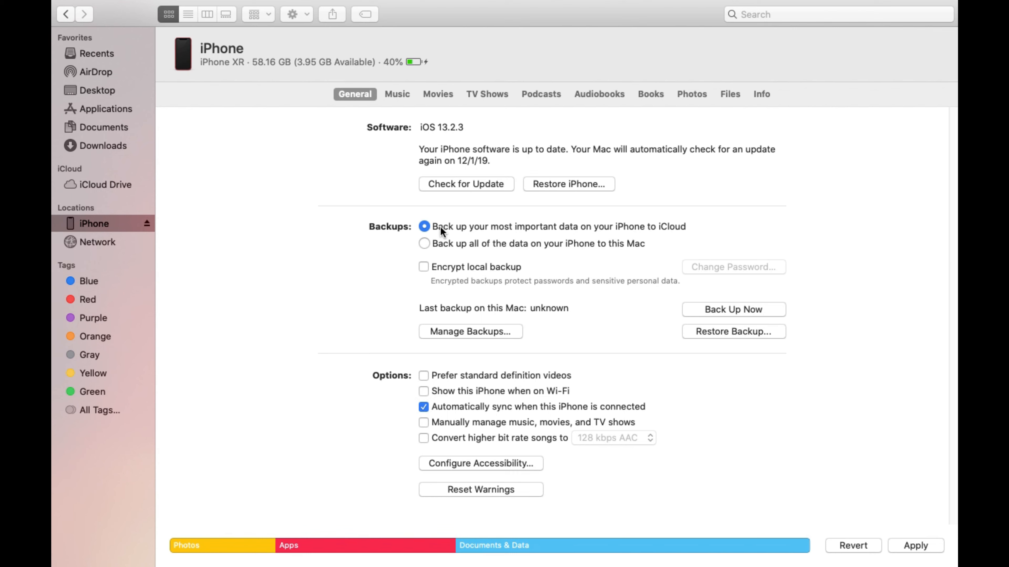
mouse_move(433, 248)
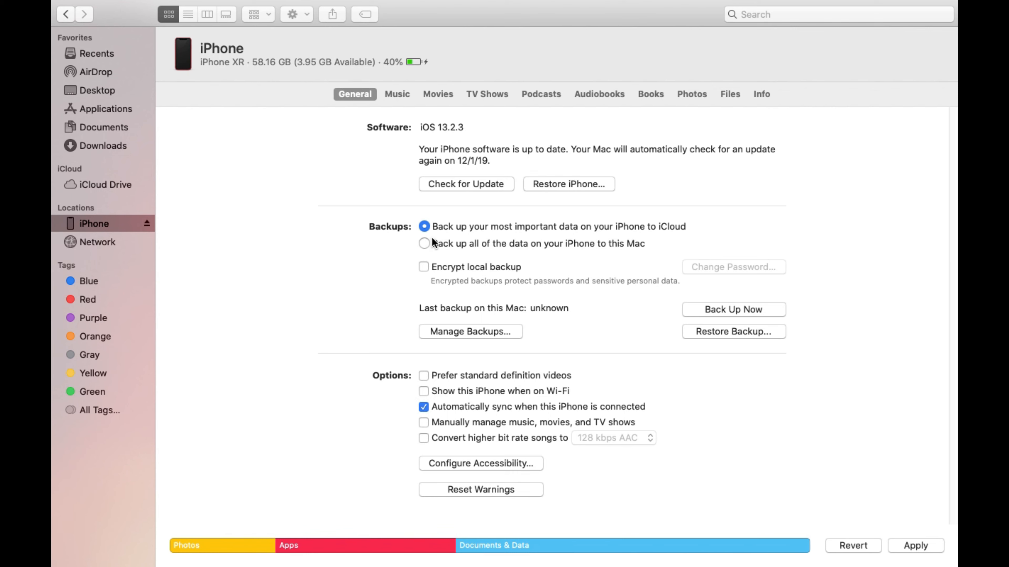
mouse_move(695, 327)
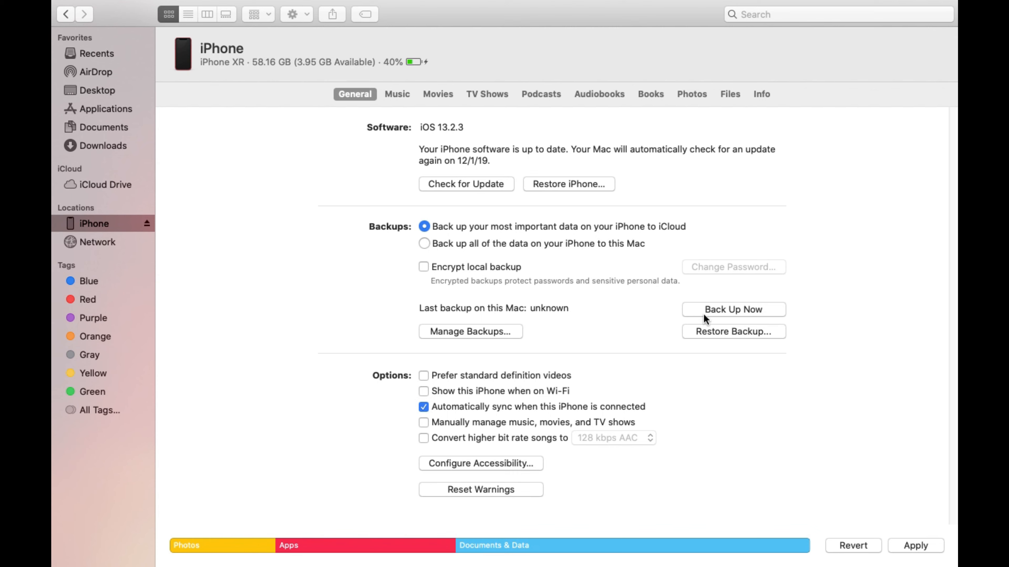
mouse_move(430, 242)
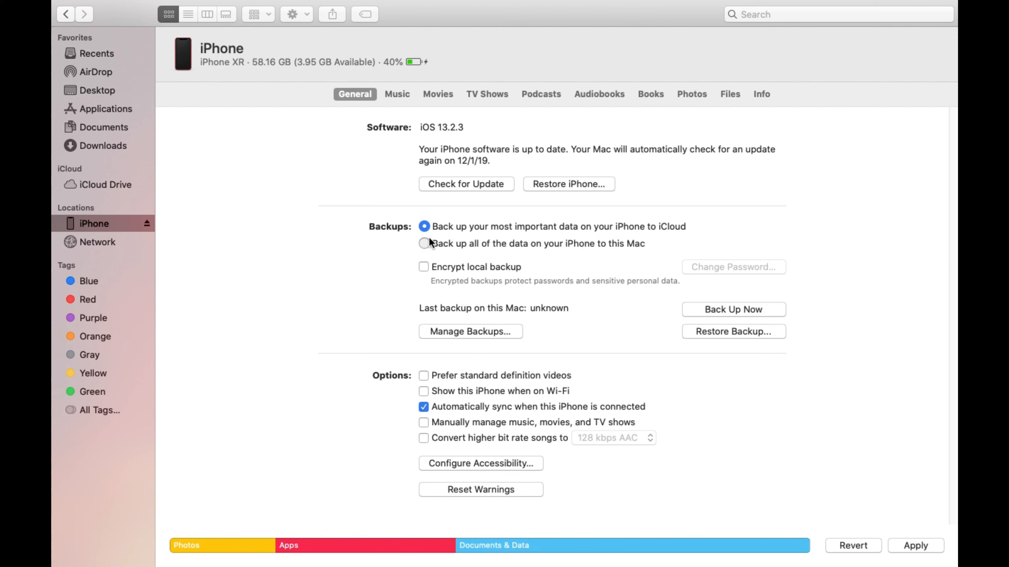
left_click(425, 244)
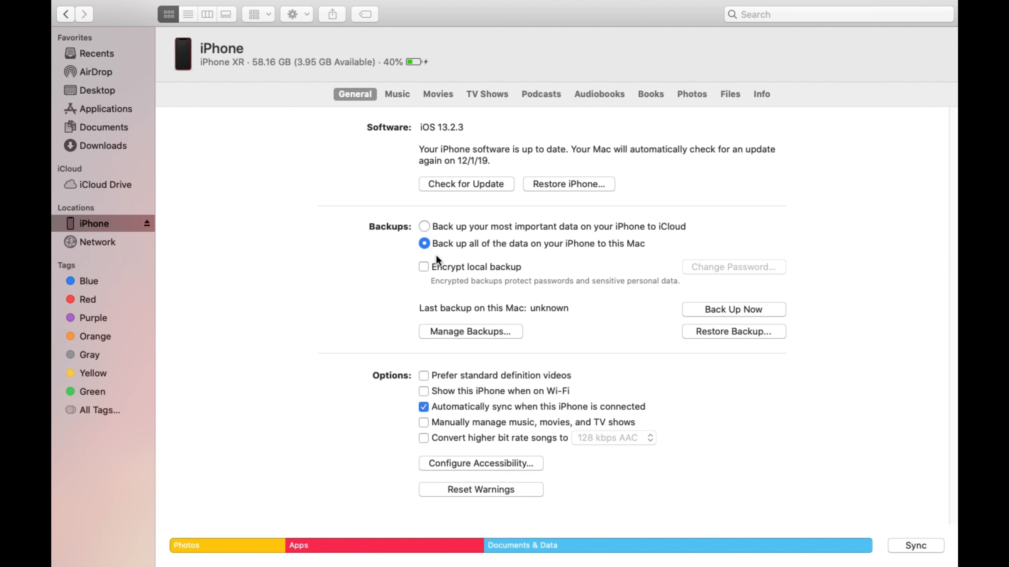
mouse_move(549, 234)
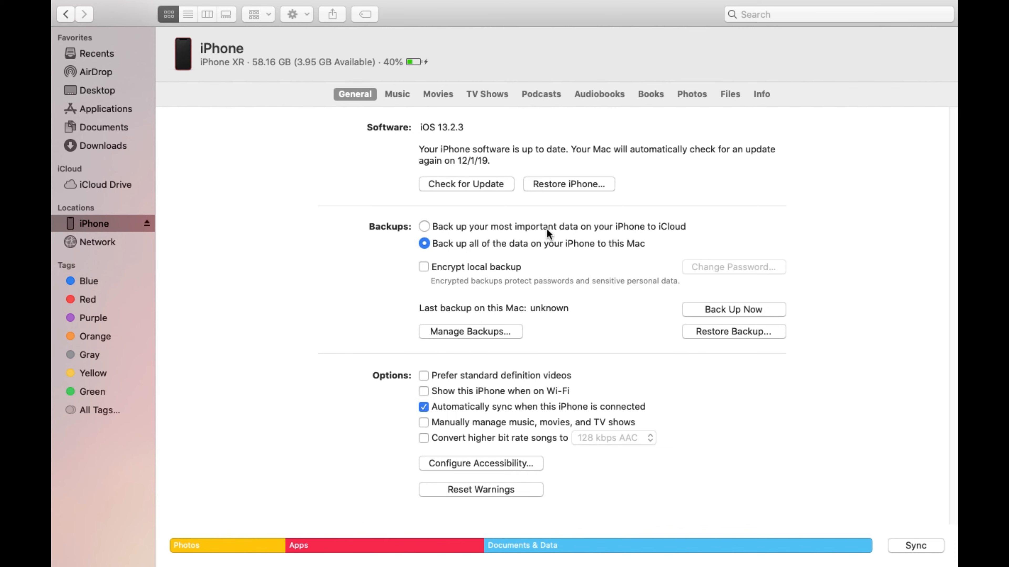
mouse_move(609, 250)
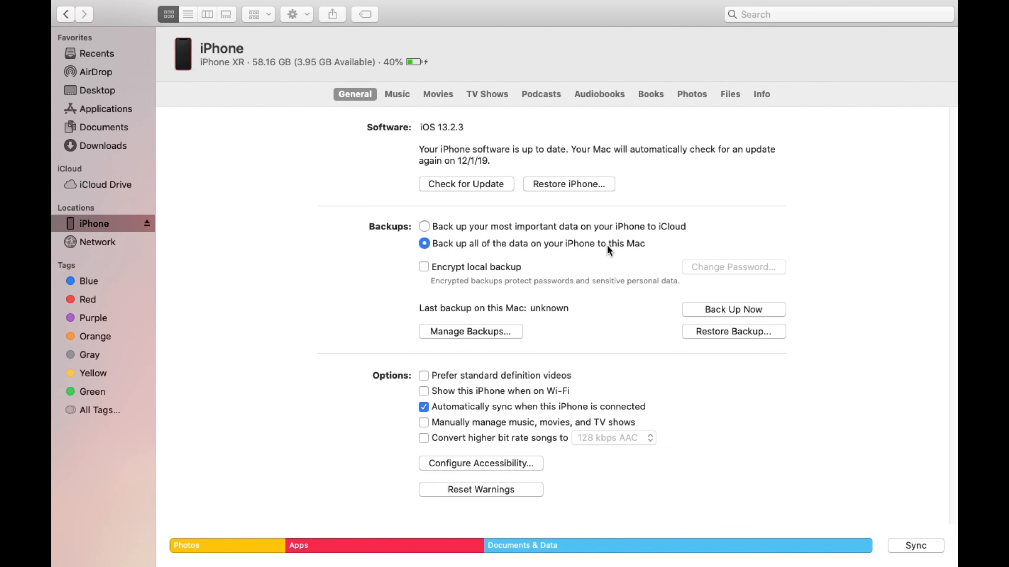
- Turn on 'Encrypt local backup', bringing up the backup password prompt
left_click(424, 267)
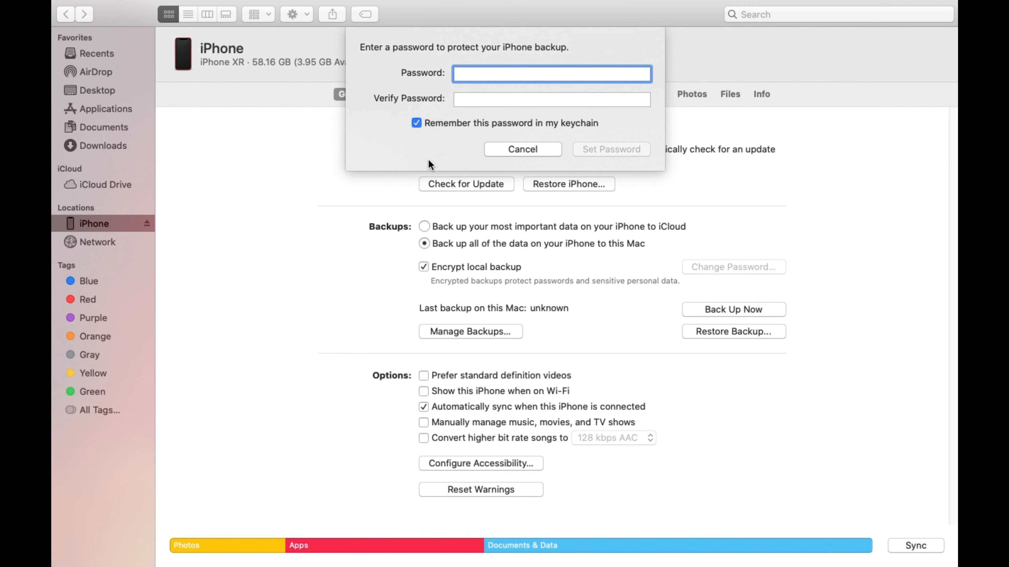
mouse_move(497, 97)
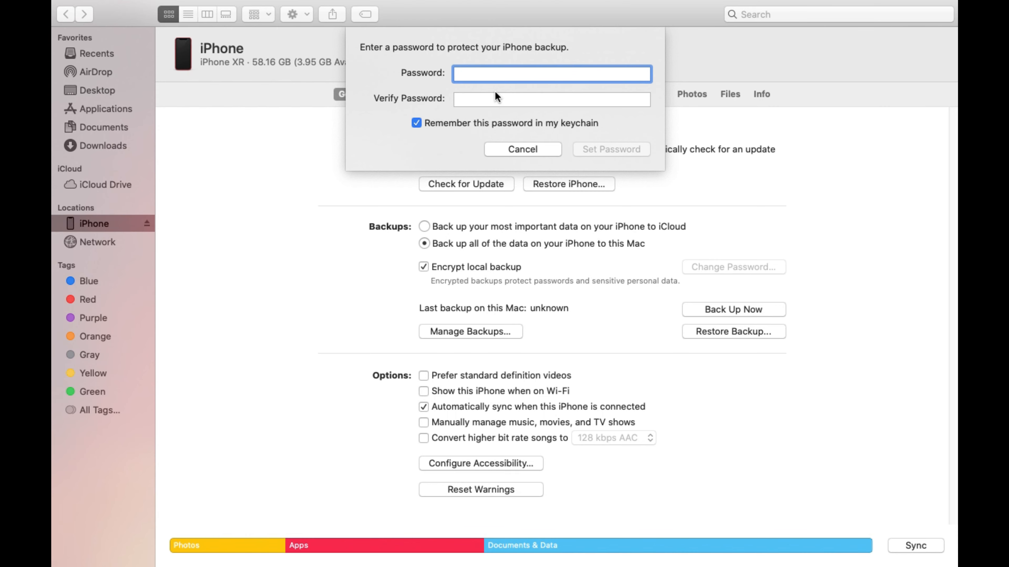
- Check Manage Backups (empty), then start Back Up Now, raising the encryption question
left_click(522, 149)
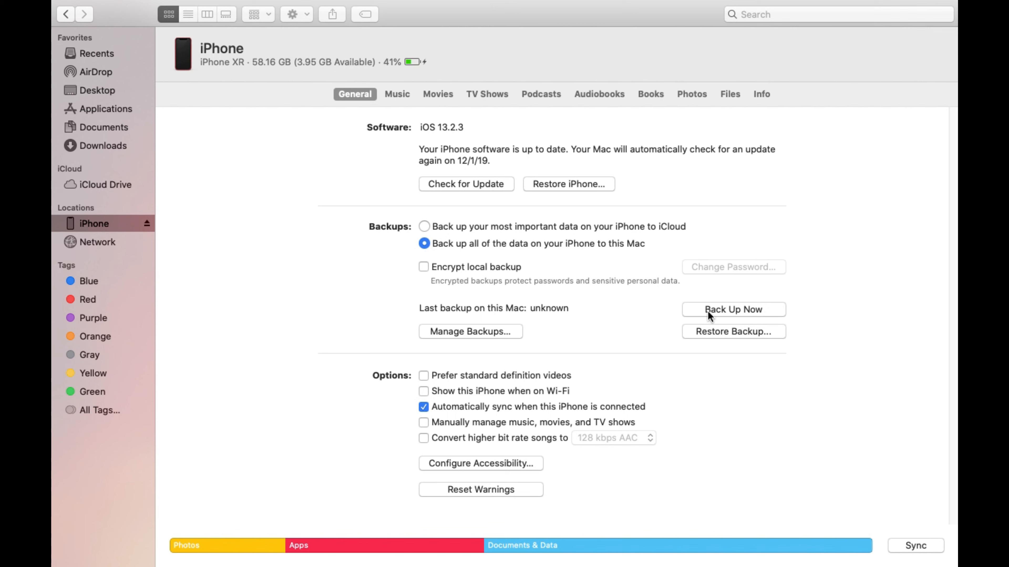
mouse_move(689, 319)
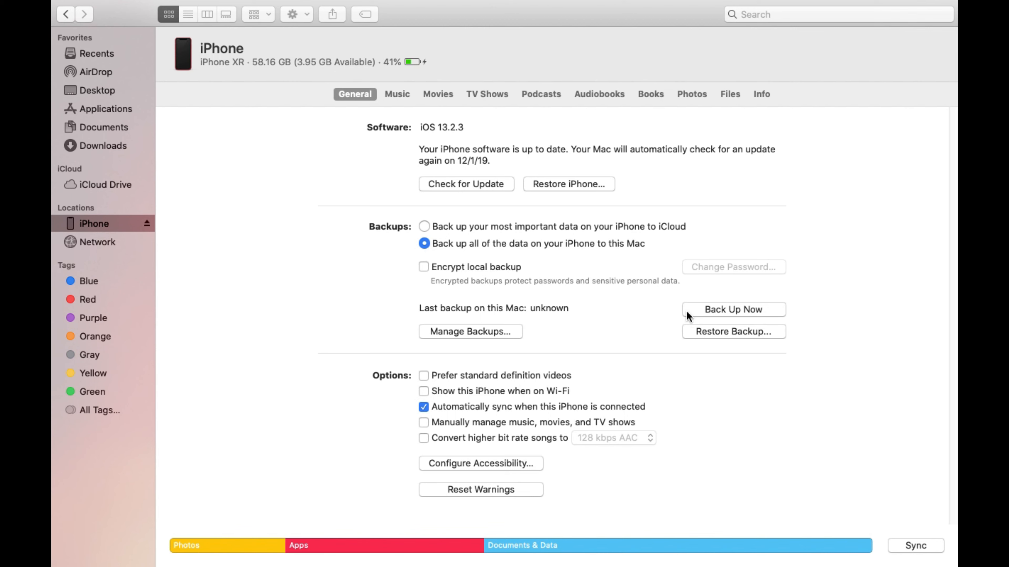
mouse_move(471, 338)
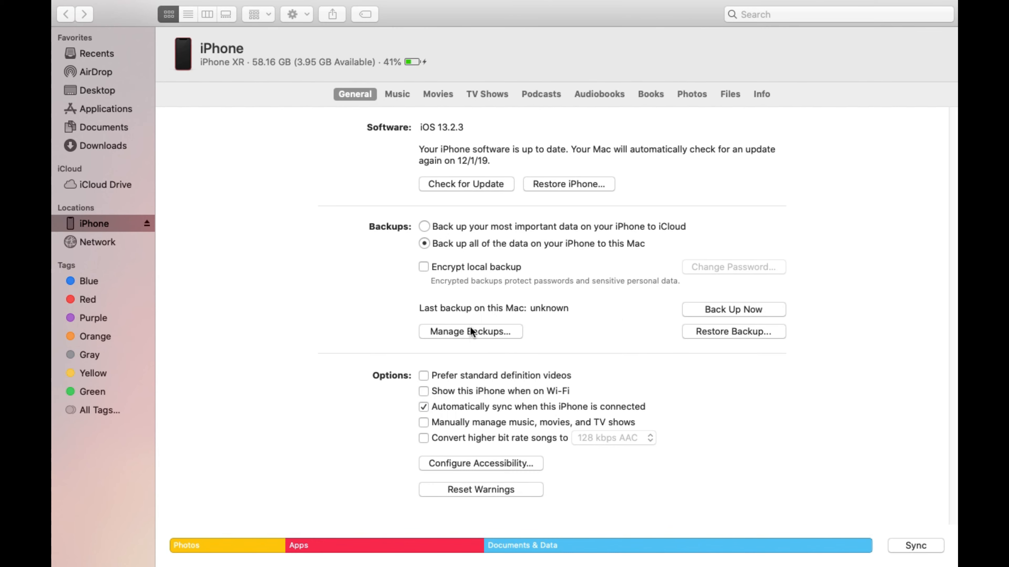
left_click(470, 332)
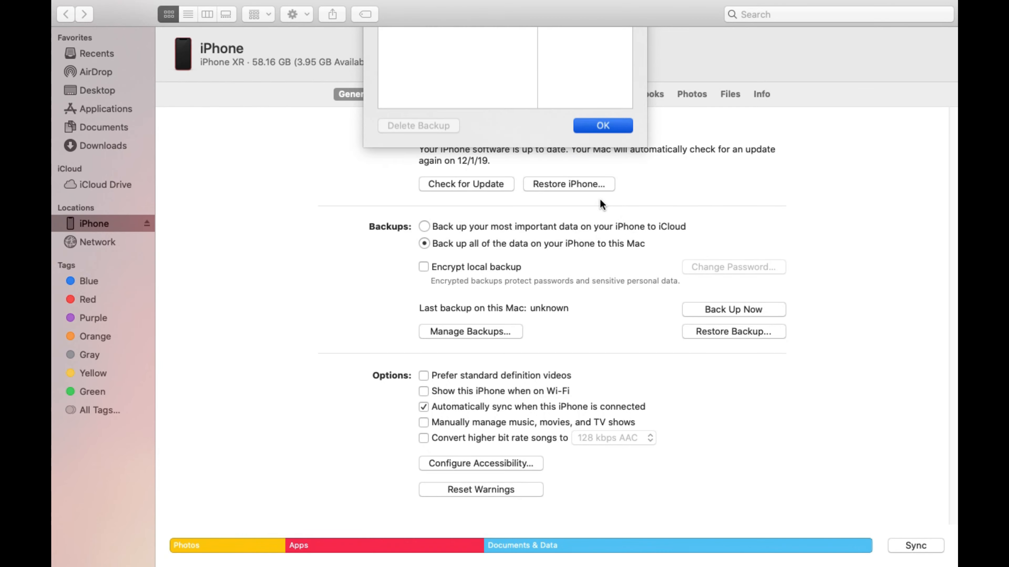
left_click(603, 125)
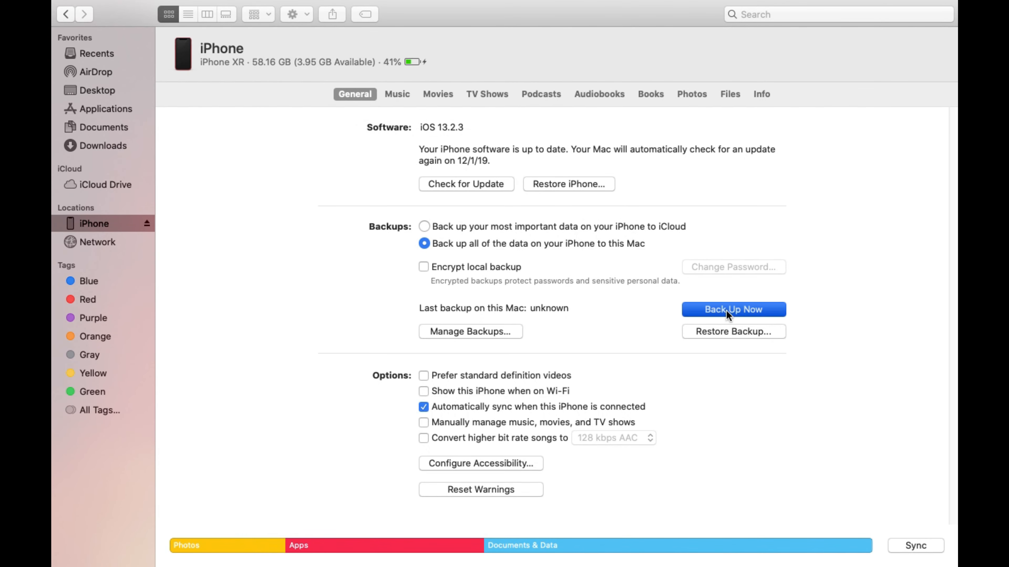
left_click(733, 309)
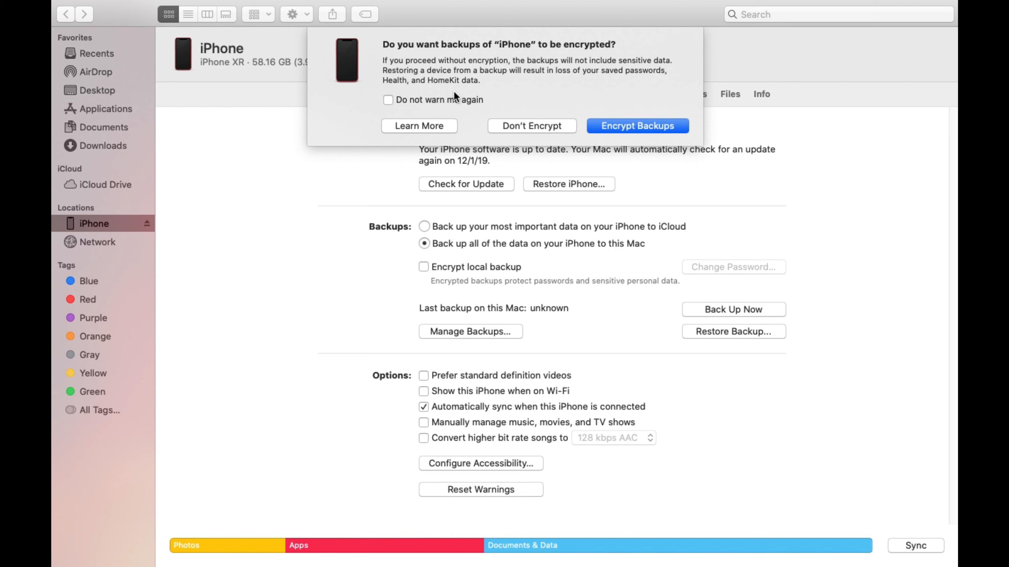
mouse_move(589, 103)
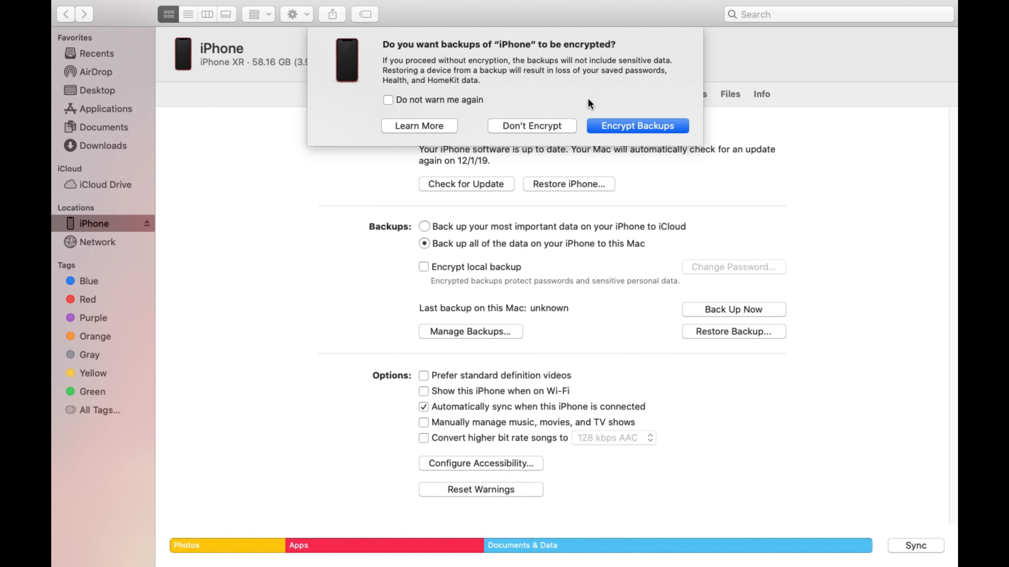
mouse_move(530, 131)
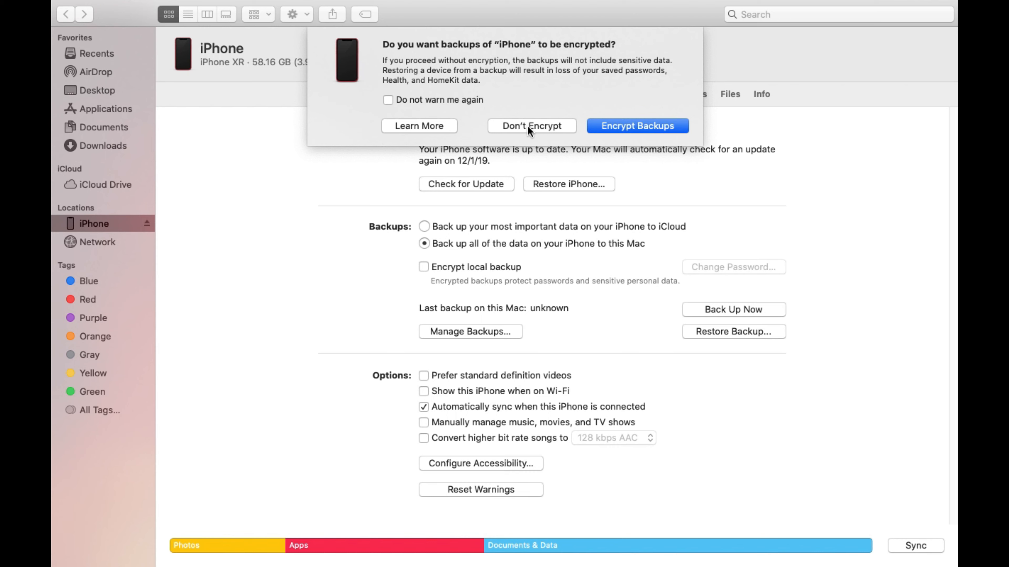
- Decline encryption so the iPhone backup to this Mac proceeds unencrypted
left_click(532, 126)
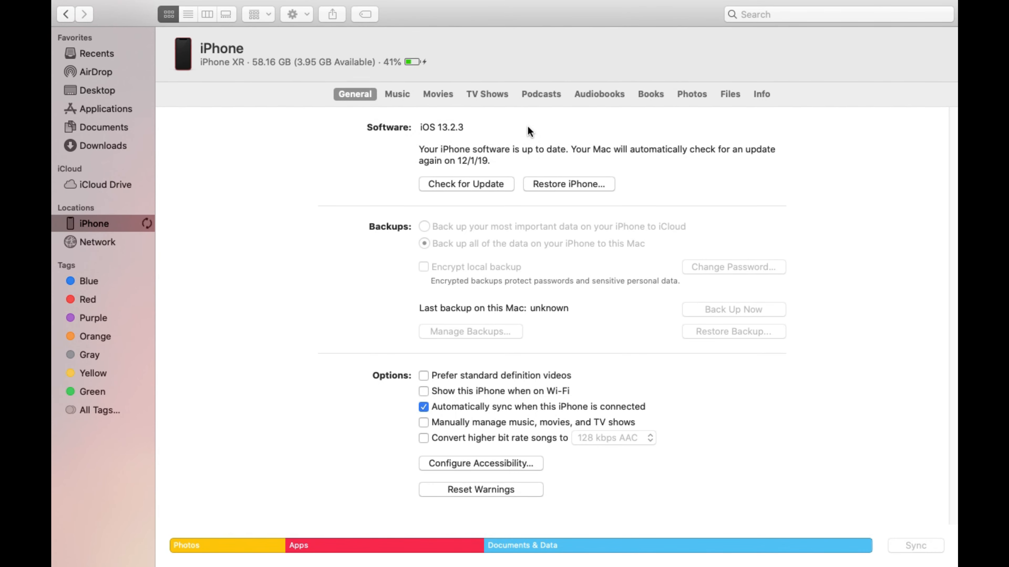
mouse_move(509, 389)
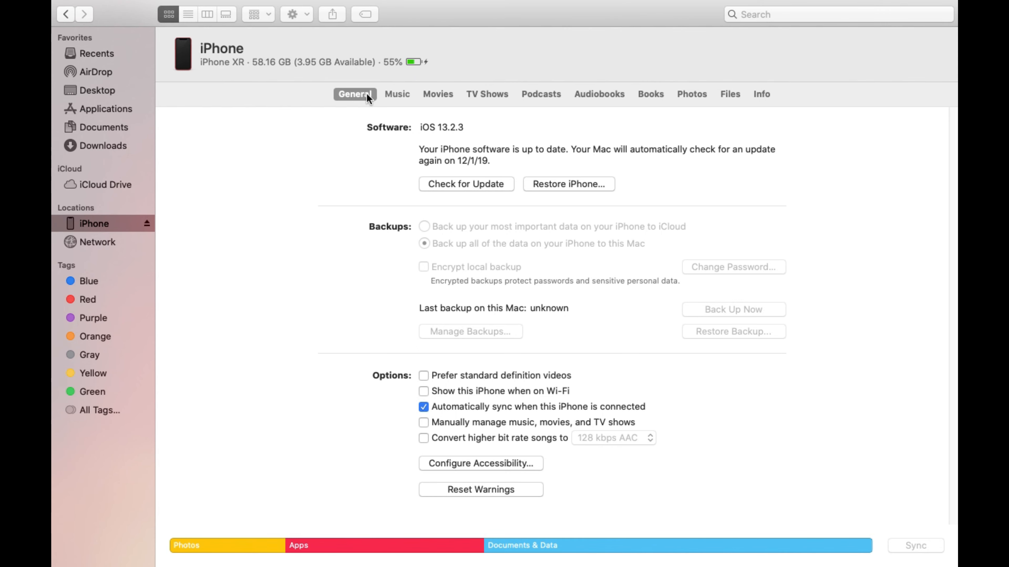
- Confirm the Today 1:02 PM iPhone backup appears in Manage Backups, then dismiss the list
left_click(425, 267)
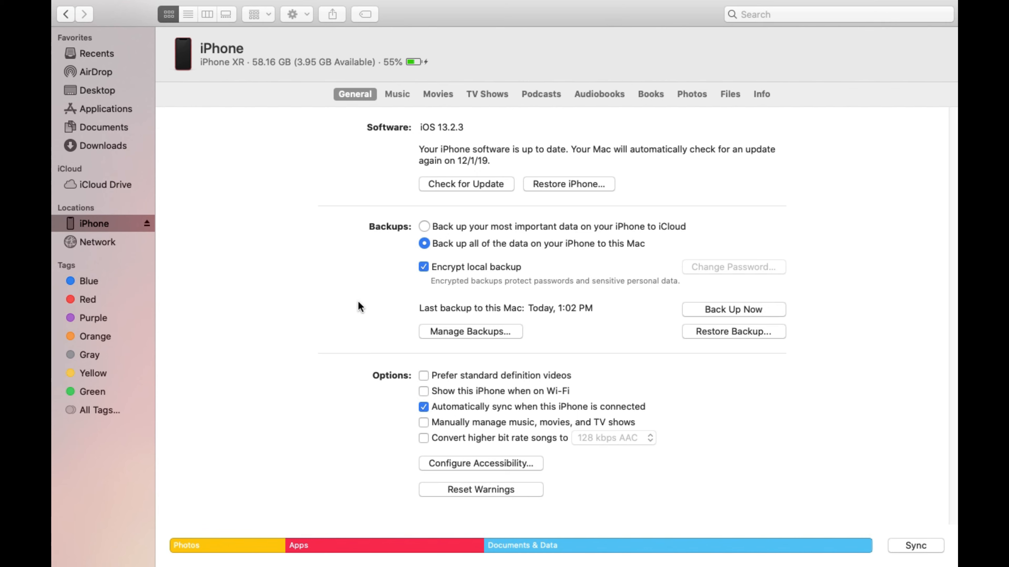
left_click(470, 332)
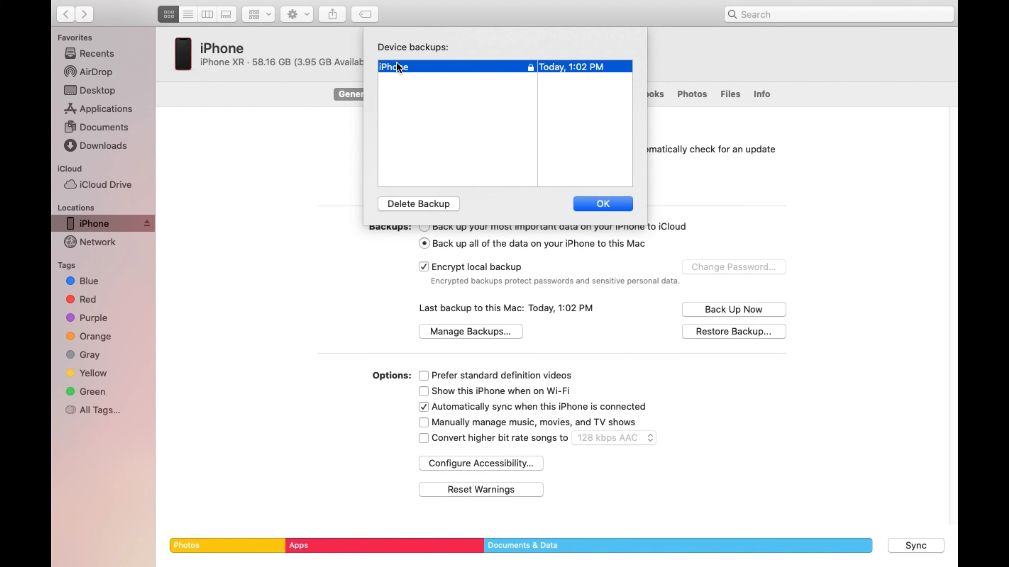
mouse_move(574, 72)
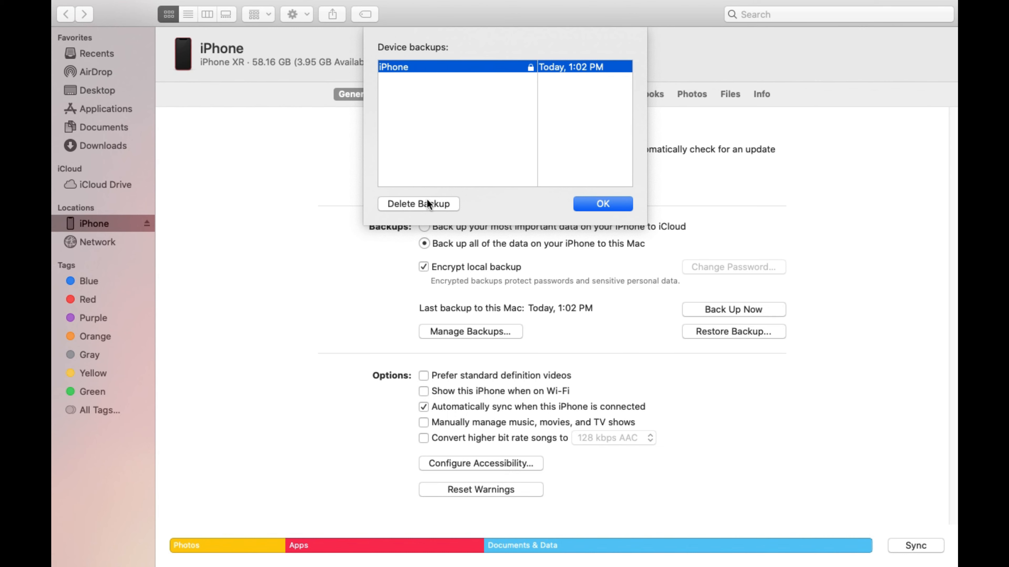
mouse_move(409, 166)
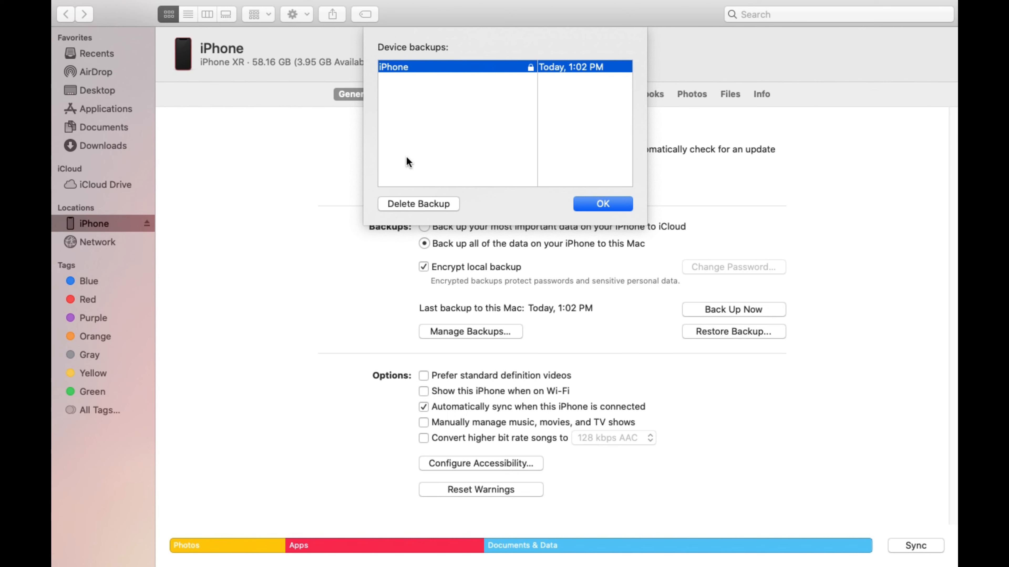
mouse_move(414, 193)
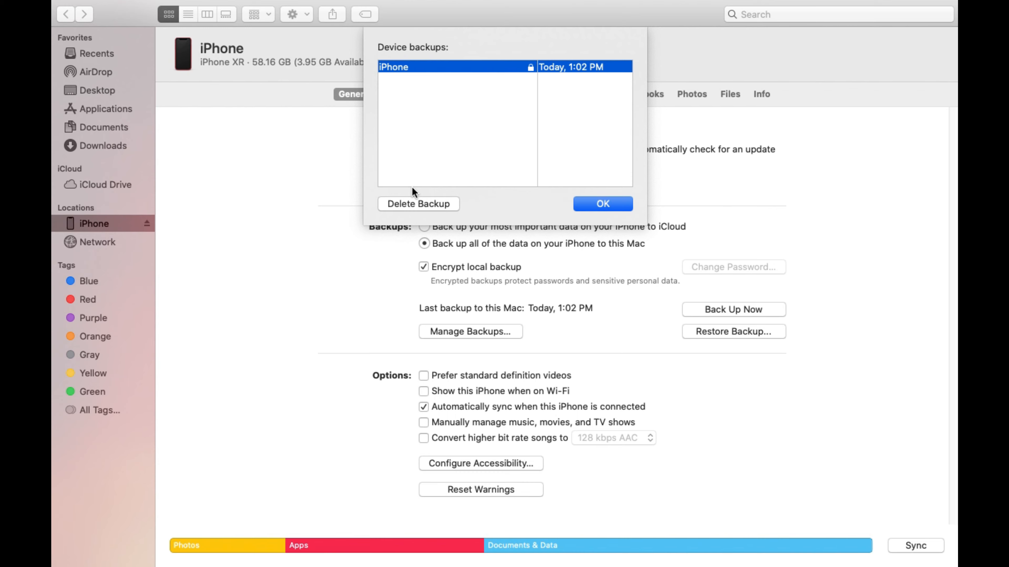
mouse_move(583, 186)
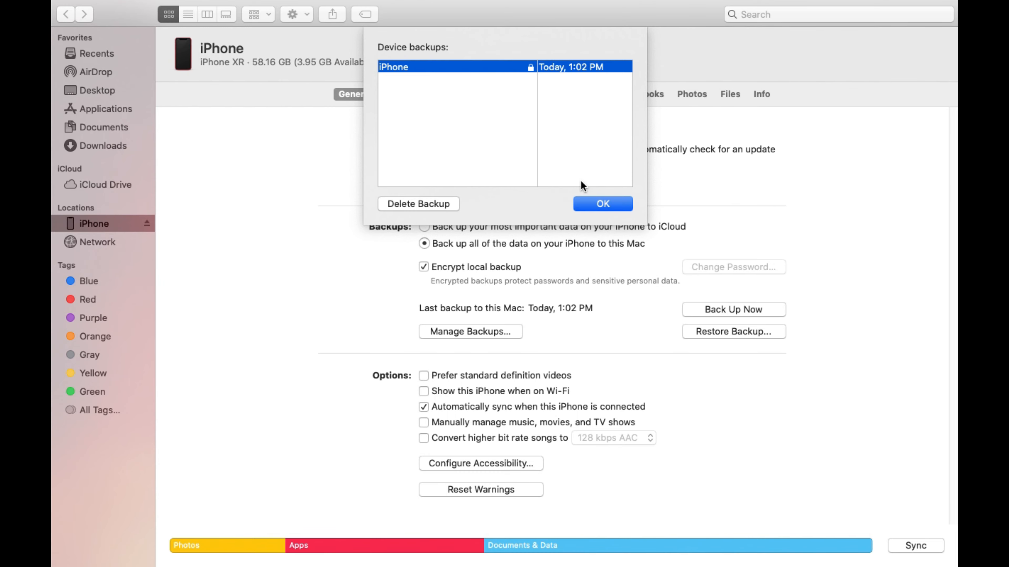
left_click(603, 203)
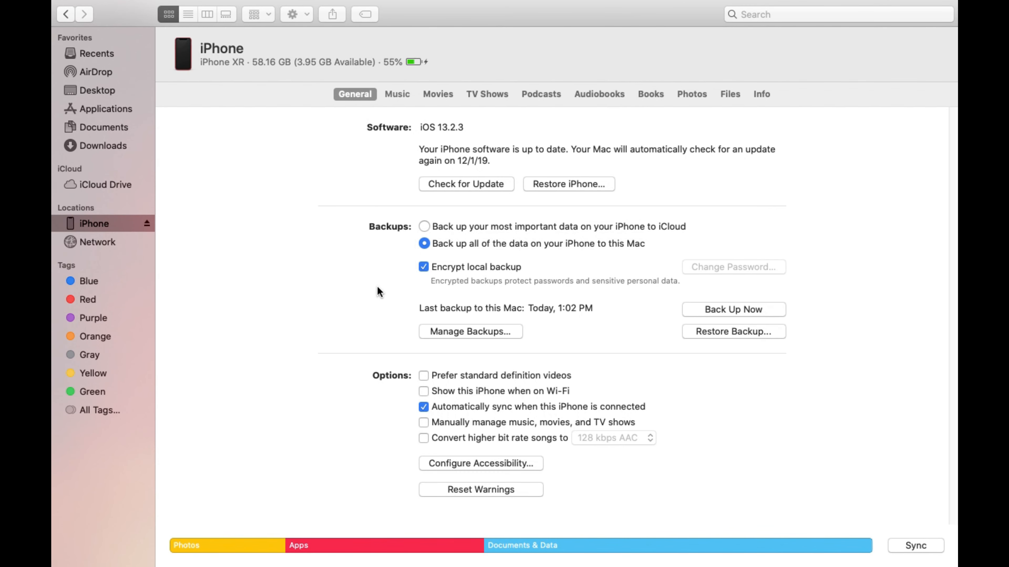